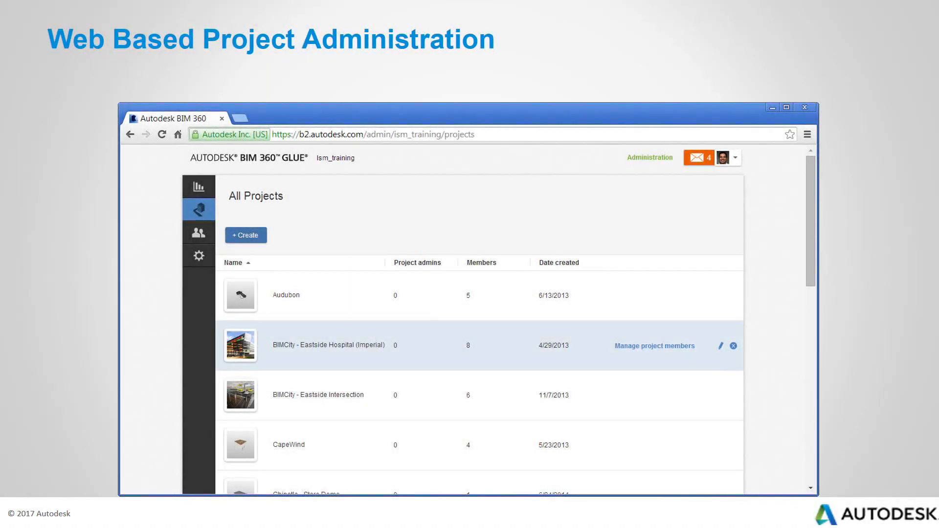
Step: Bring up the member list of the BIMCity - Eastside Hospital (Imperial) project
{"action": "left_click", "coordinate": [655, 347]}
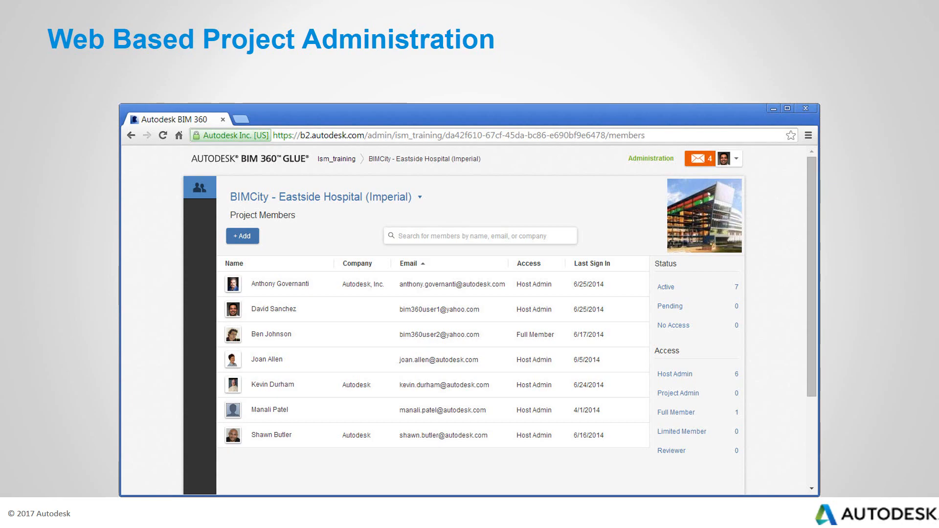
{"action": "type", "text": "deb"}
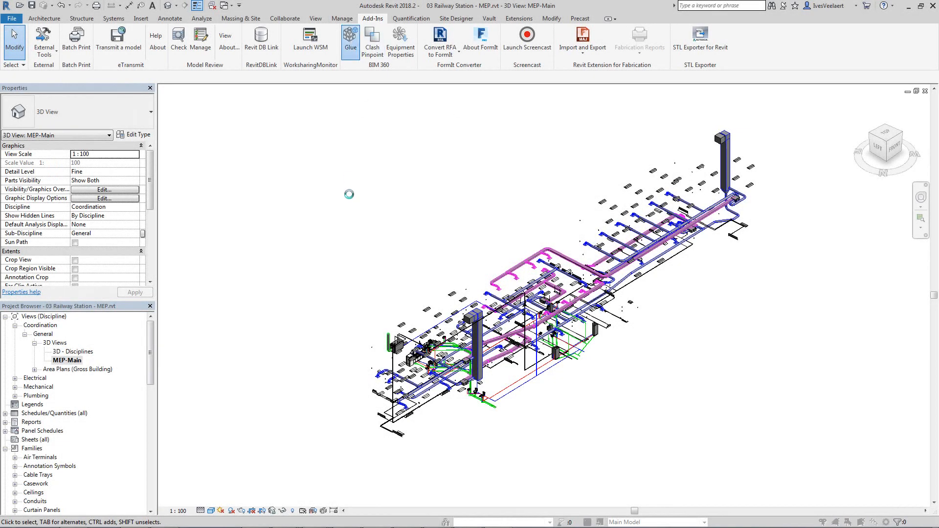
Step: Start the Glue add-in and tick MEP-Main as an extra 3D view to publish
{"action": "left_click", "coordinate": [350, 40]}
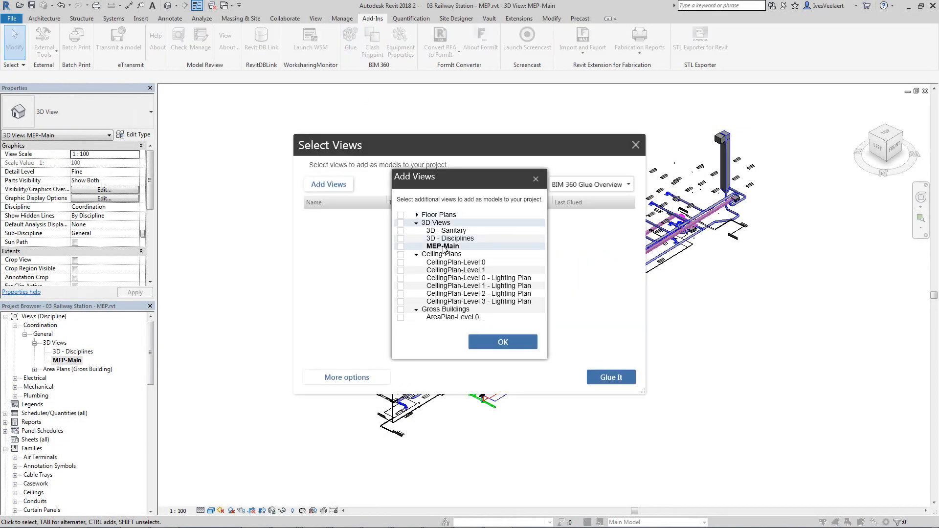
{"action": "left_click", "coordinate": [610, 378]}
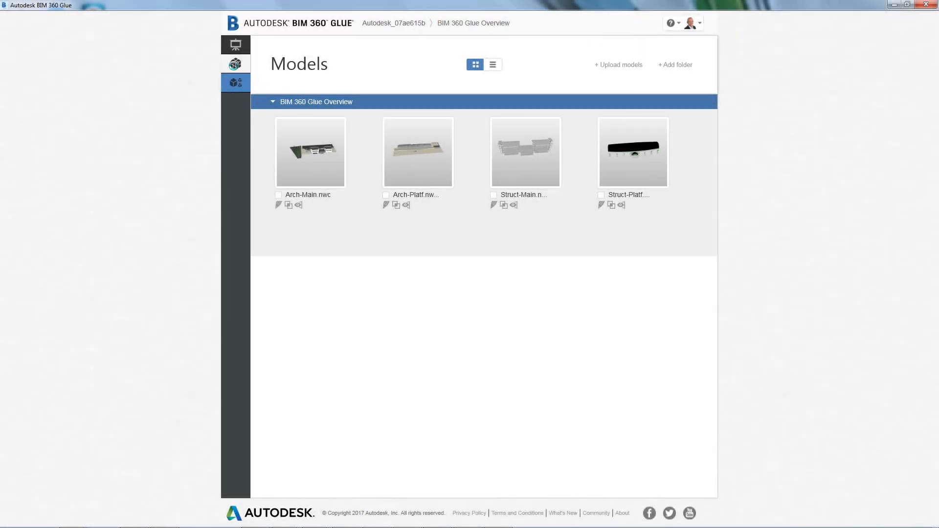
Step: Create a merged model named Master from the four Arch and Struct models
{"action": "left_click", "coordinate": [235, 64]}
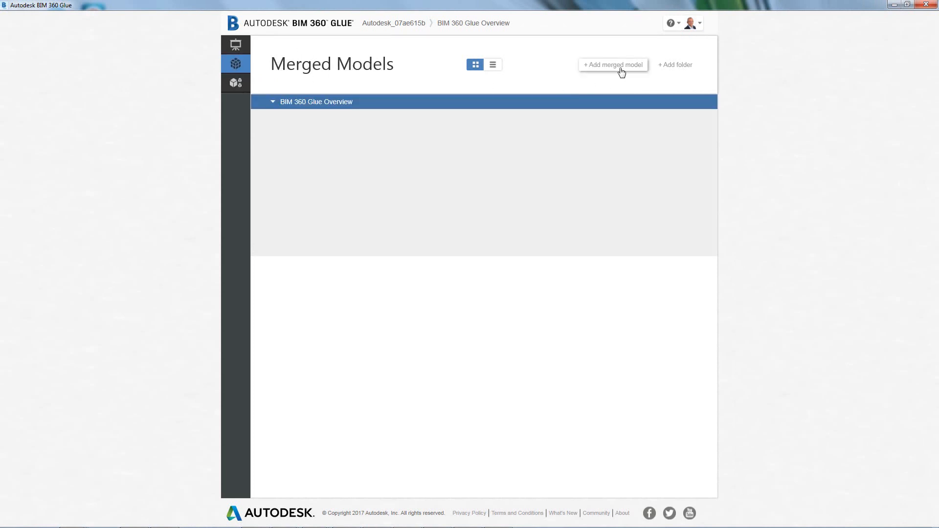
{"action": "left_click", "coordinate": [612, 65]}
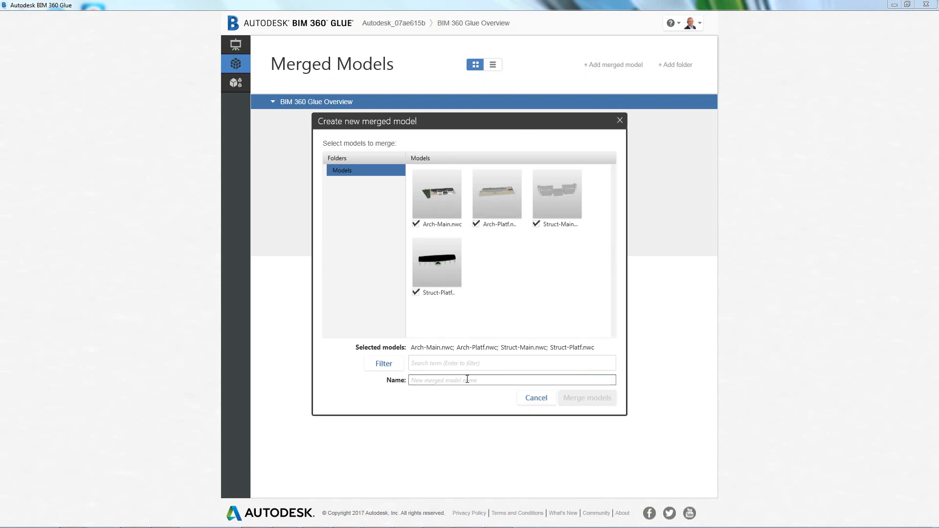
{"action": "type", "text": "Master"}
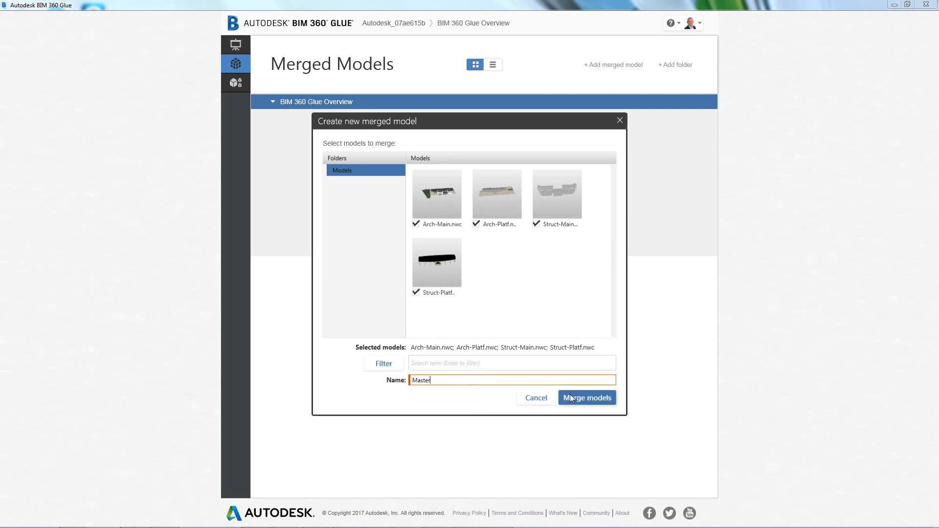
{"action": "left_click", "coordinate": [587, 397]}
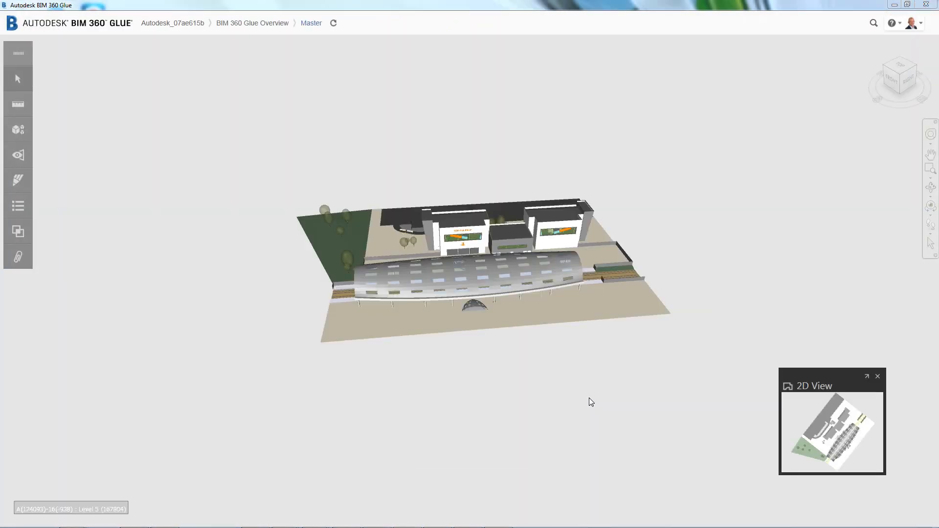
Step: Hide the architecture models to inspect the structural frame and services inside Master
{"action": "left_click_drag", "start_coordinate": [590, 402], "coordinate": [615, 285]}
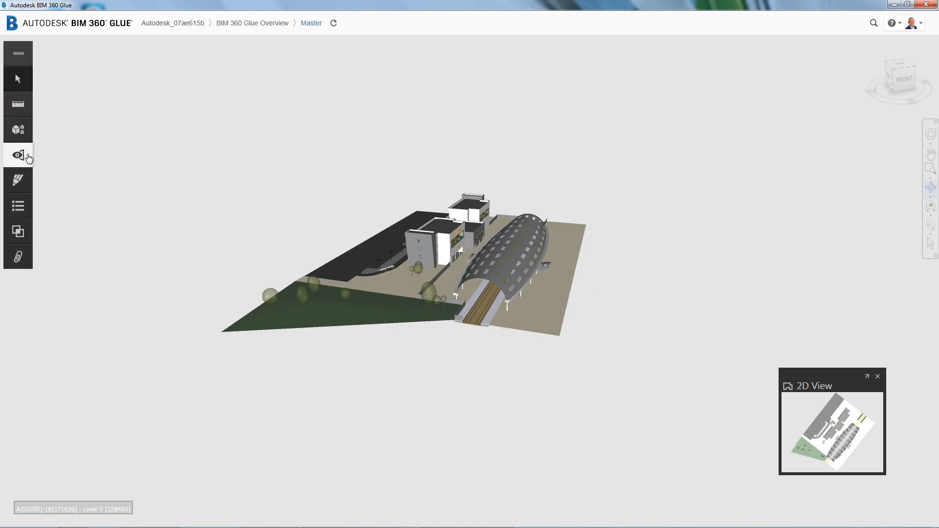
{"action": "left_click", "coordinate": [19, 129]}
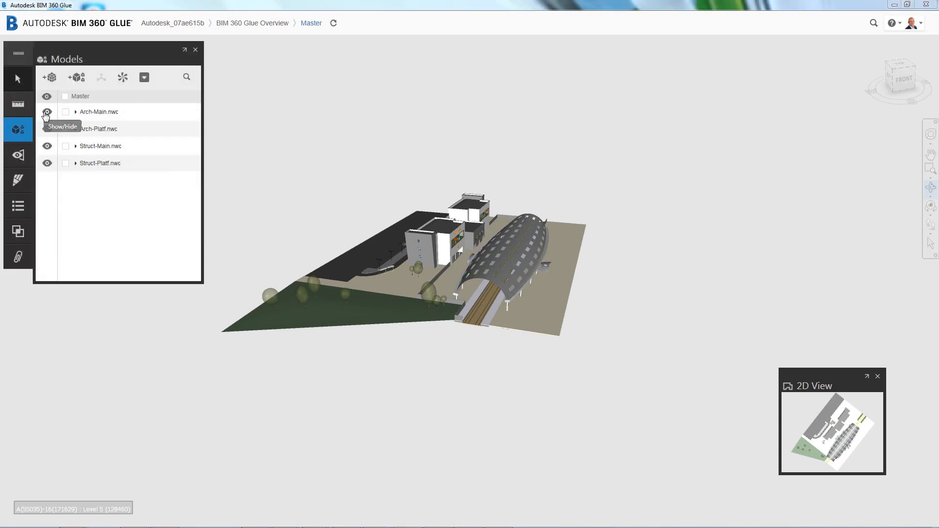
{"action": "left_click", "coordinate": [47, 112]}
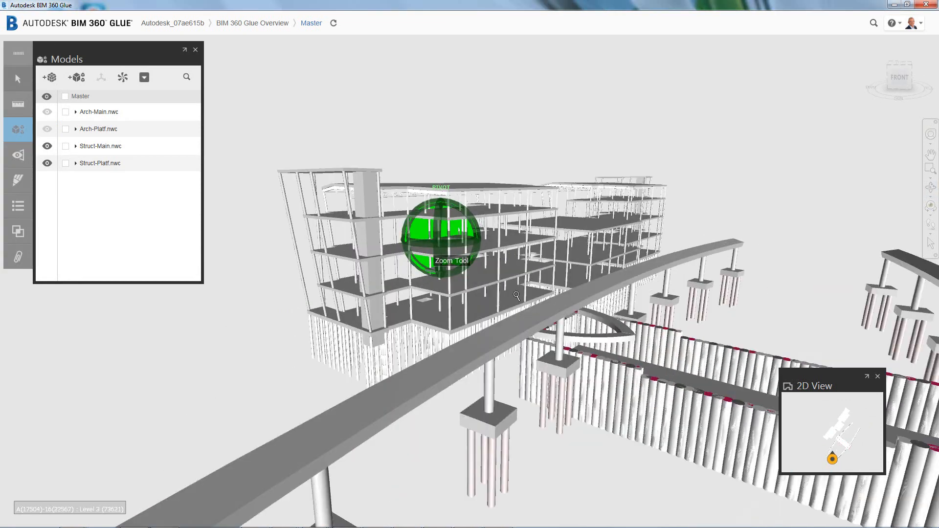
{"action": "left_click_drag", "start_coordinate": [517, 294], "coordinate": [628, 308]}
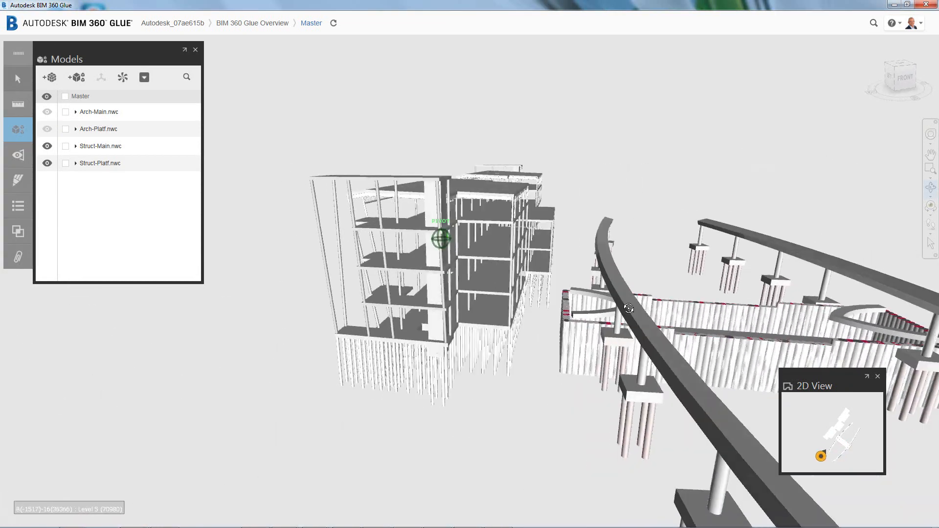
{"action": "left_click_drag", "start_coordinate": [629, 308], "coordinate": [440, 388]}
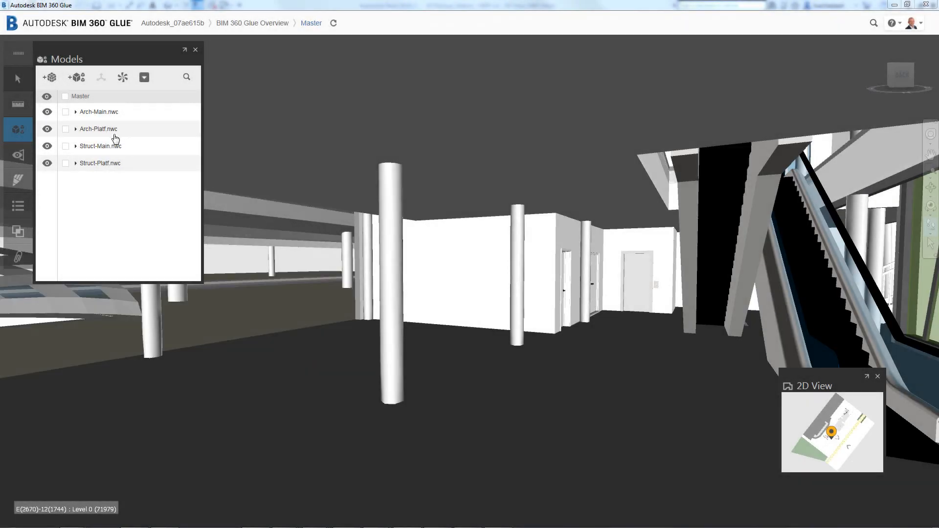
{"action": "left_click", "coordinate": [49, 77]}
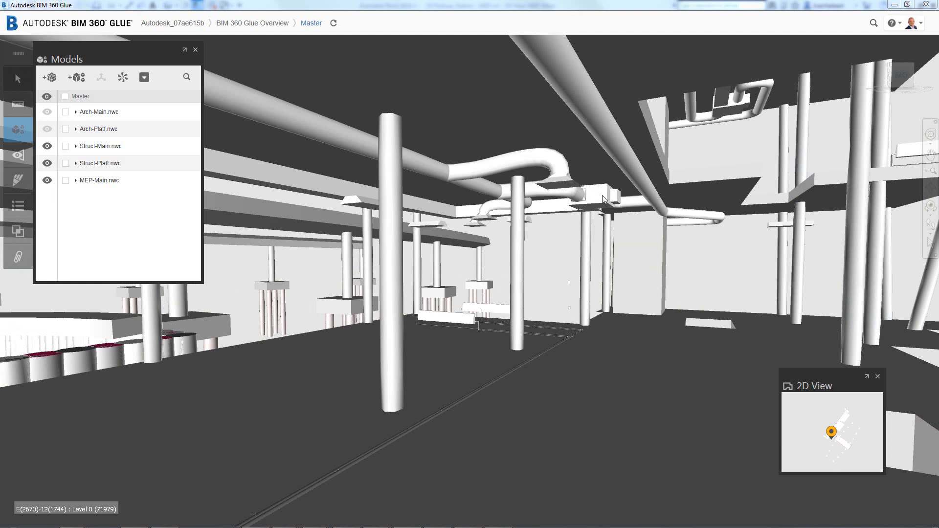
Step: Bring up the list of saved views for the Master model
{"action": "left_click", "coordinate": [17, 154]}
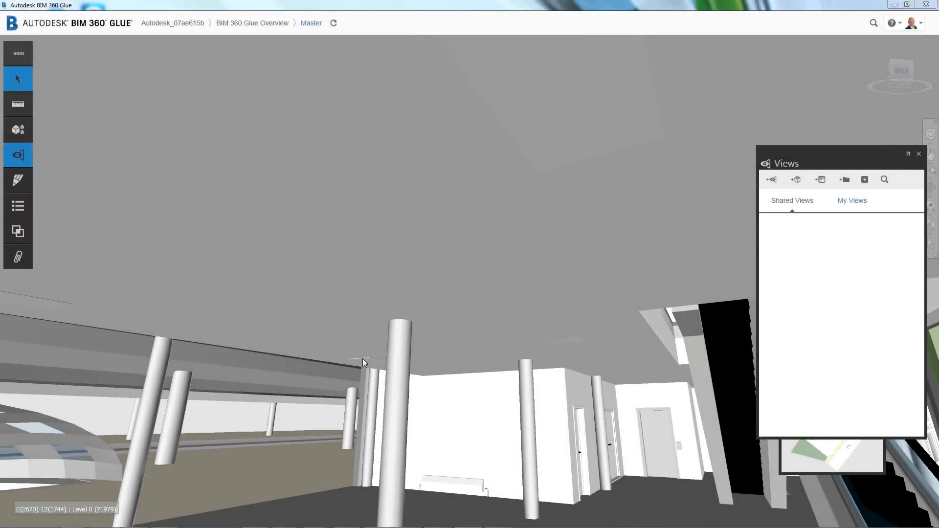
Step: Cut the model with a section plane and save it as the shared view Lighting
{"action": "left_click", "coordinate": [363, 362]}
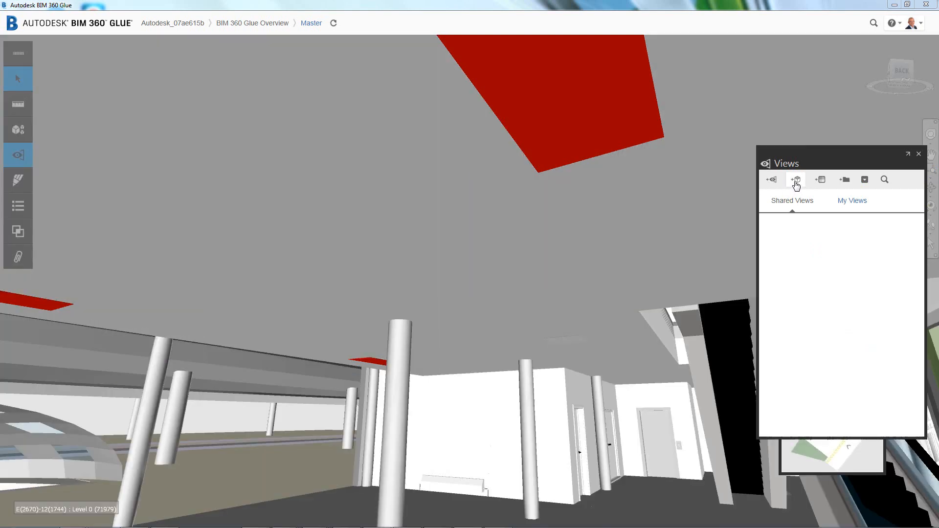
{"action": "left_click", "coordinate": [796, 180]}
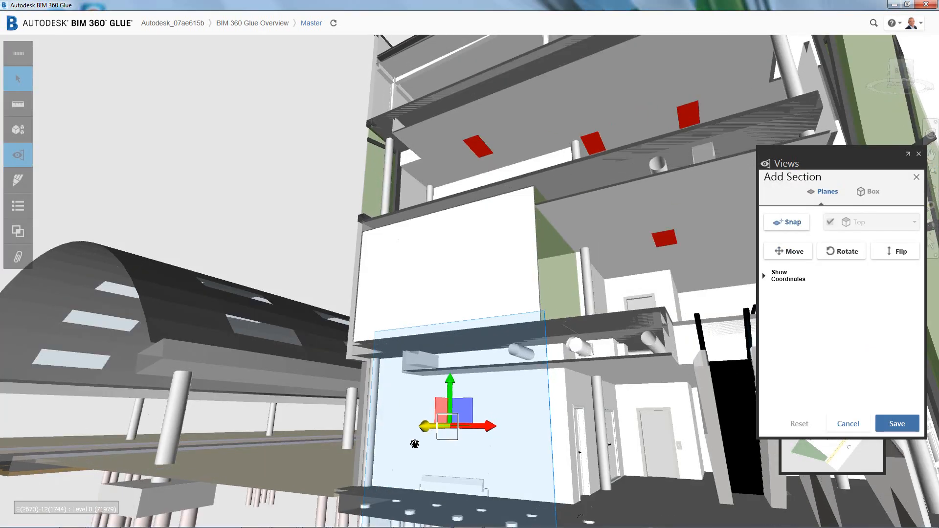
{"action": "left_click", "coordinate": [897, 424]}
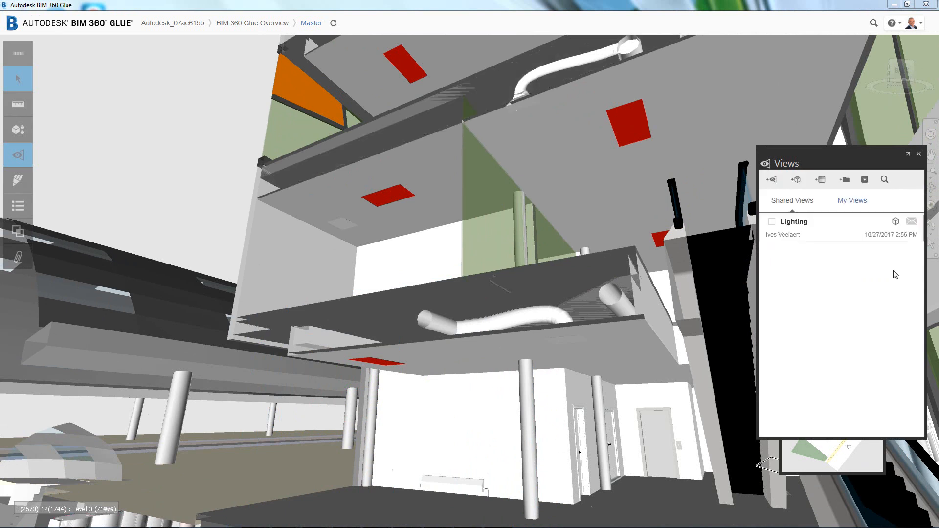
Step: Add a red markup 'See lighting fixtures. Is this OK?' and file it under a new Problems folder
{"action": "left_click", "coordinate": [18, 180]}
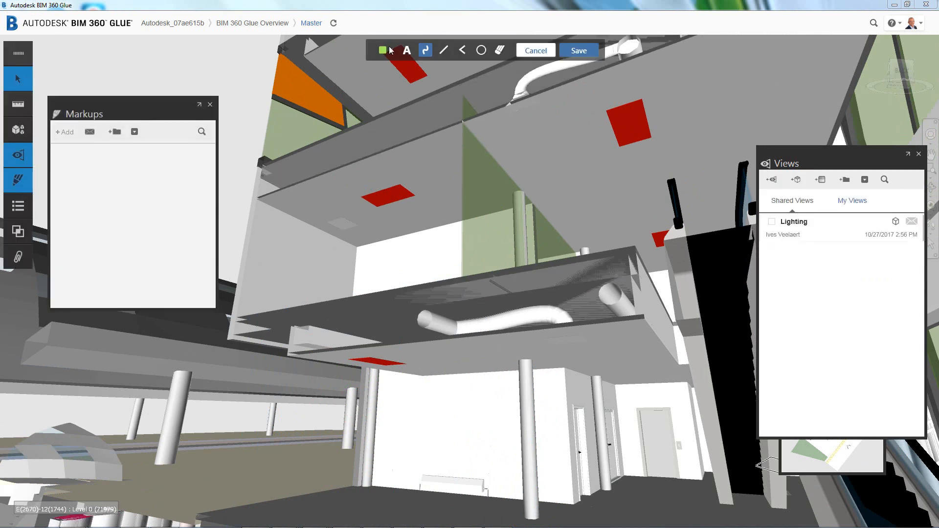
{"action": "left_click", "coordinate": [382, 51]}
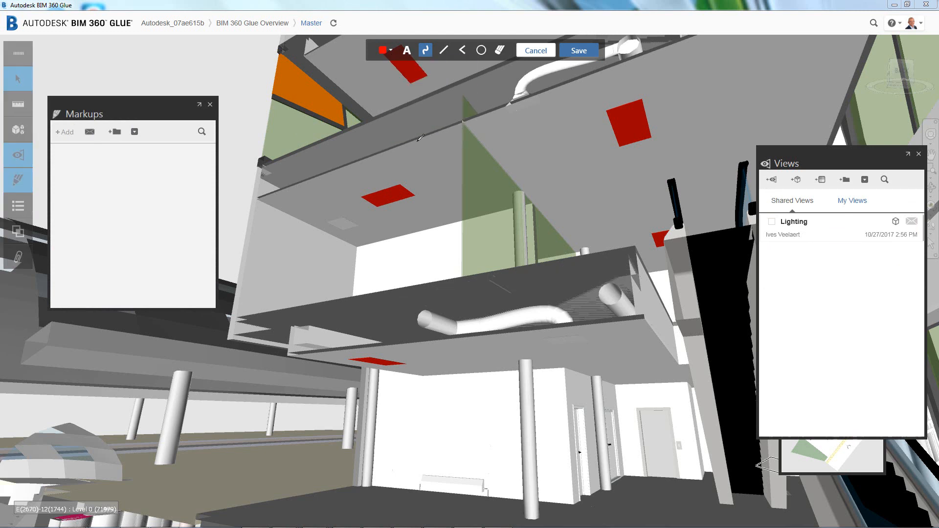
{"action": "type", "text": "See lighting"}
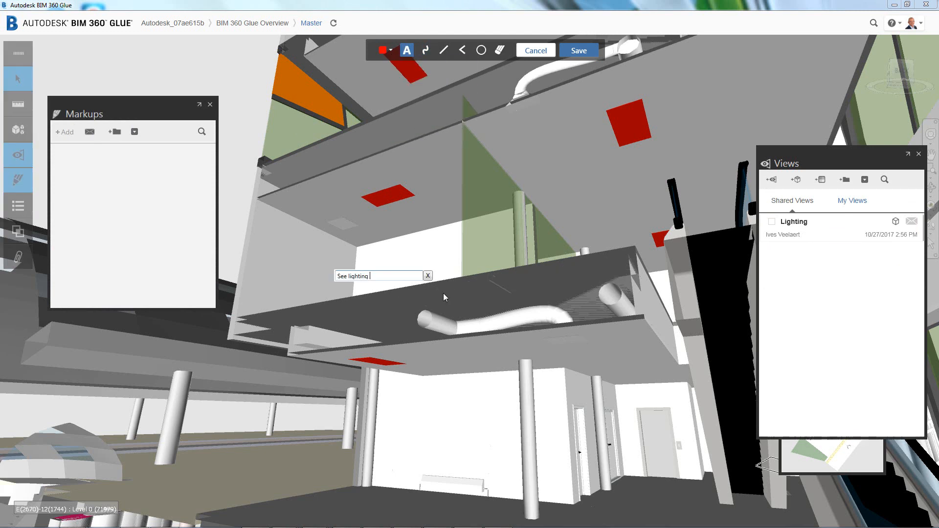
{"action": "type", "text": "fixtures. Is this OK?"}
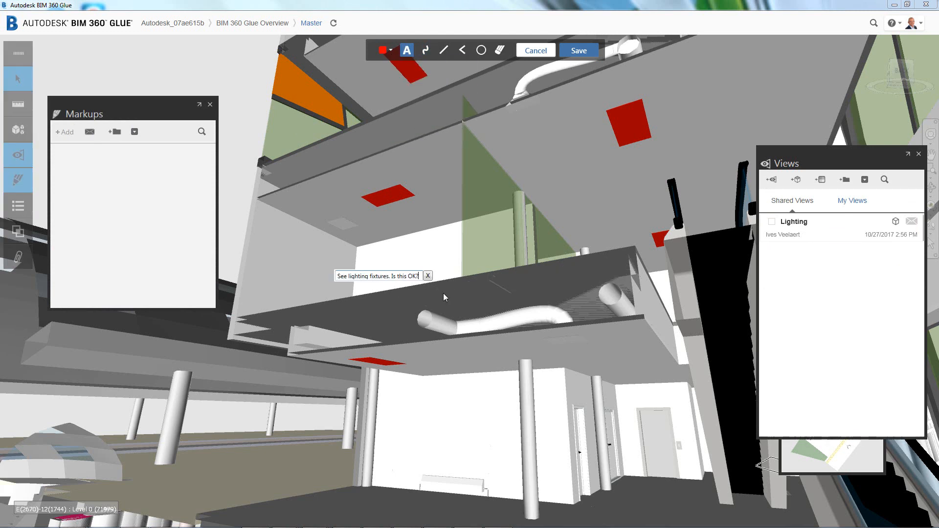
{"action": "left_click", "coordinate": [579, 51]}
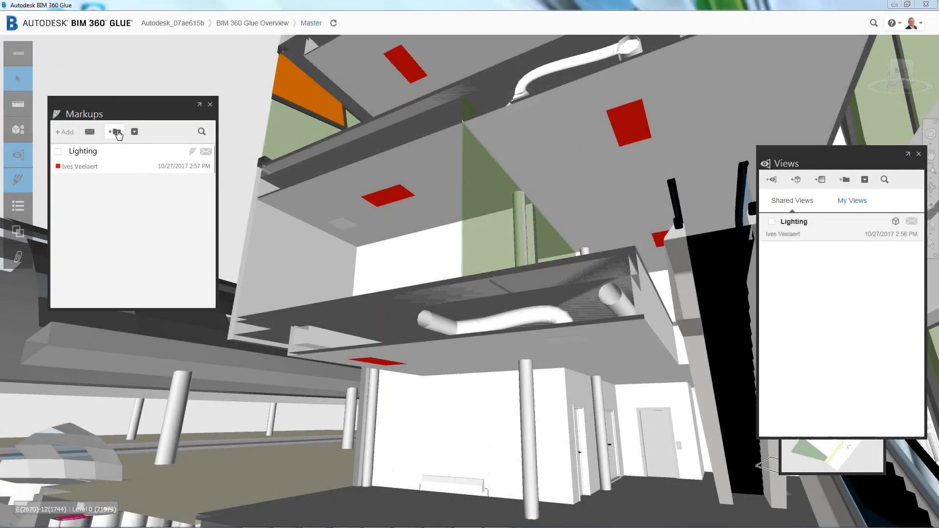
{"action": "left_click", "coordinate": [113, 132]}
{"action": "type", "text": "Problems"}
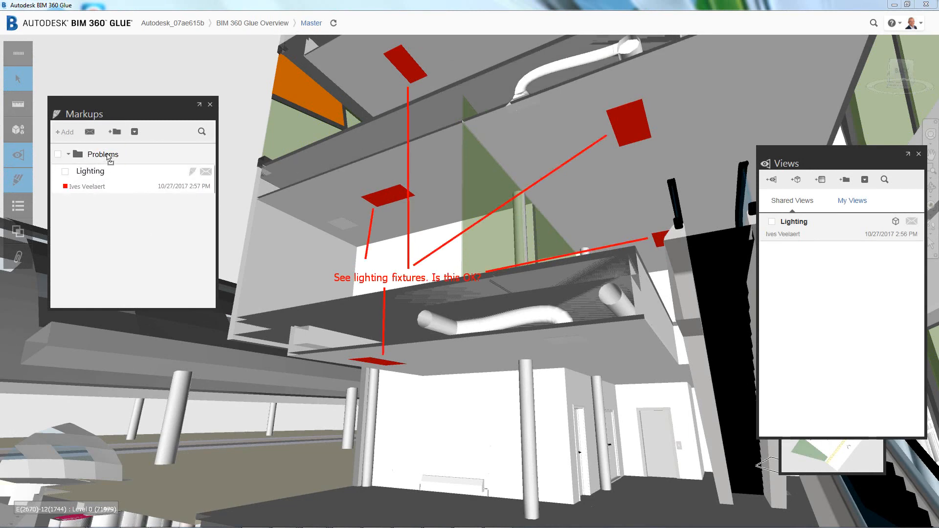
{"action": "mouse_move", "coordinate": [842, 195]}
{"action": "type", "text": "Noticed"}
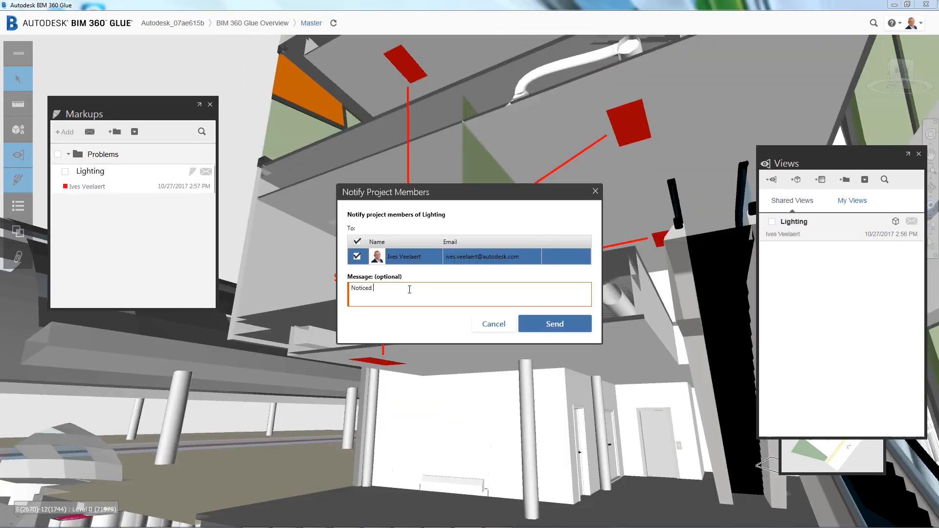
Step: Send project members a notification about the lighting fixtures markup
{"action": "type", "text": "these lighting fixtures. Please review."}
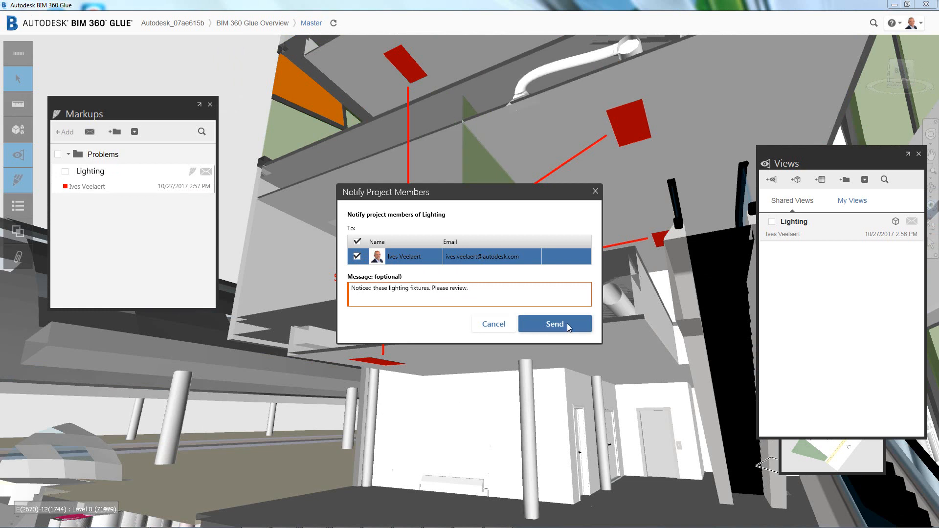
{"action": "left_click", "coordinate": [555, 323]}
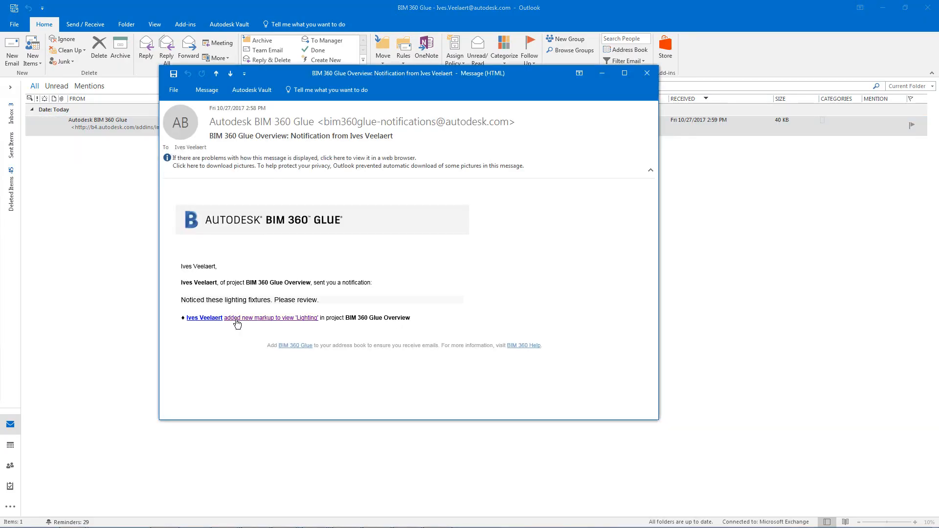
Step: Follow the Outlook notification link to the new Lighting markup
{"action": "left_click", "coordinate": [272, 317]}
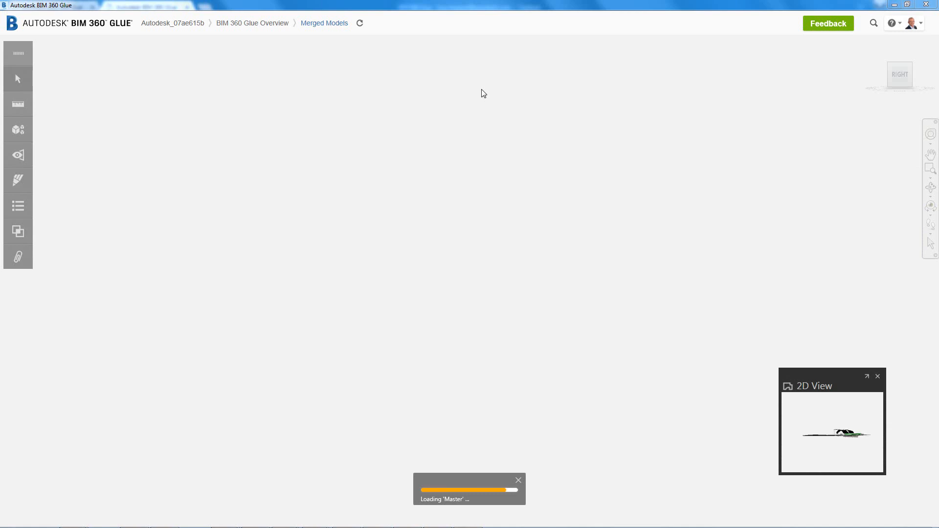
Step: Load the Lighting markup view, then return to the whole Master model
{"action": "left_click", "coordinate": [16, 154]}
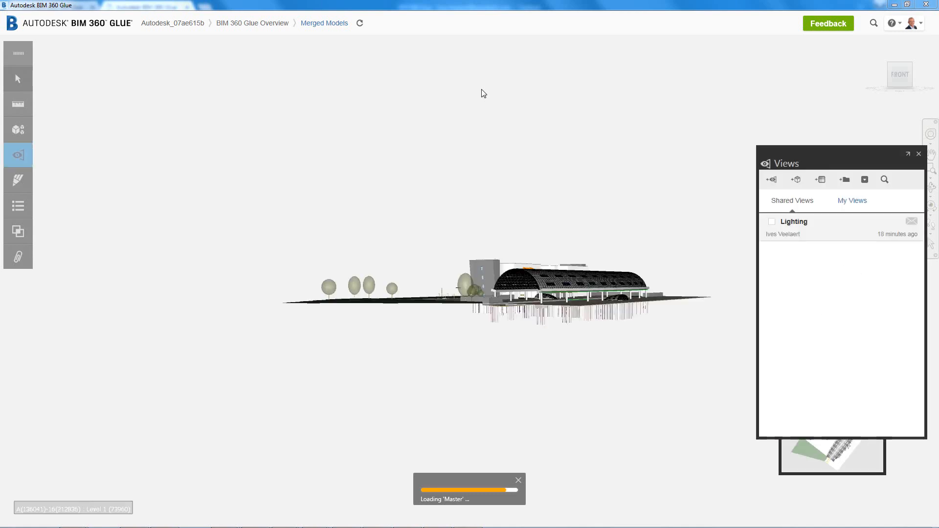
{"action": "left_click", "coordinate": [794, 221]}
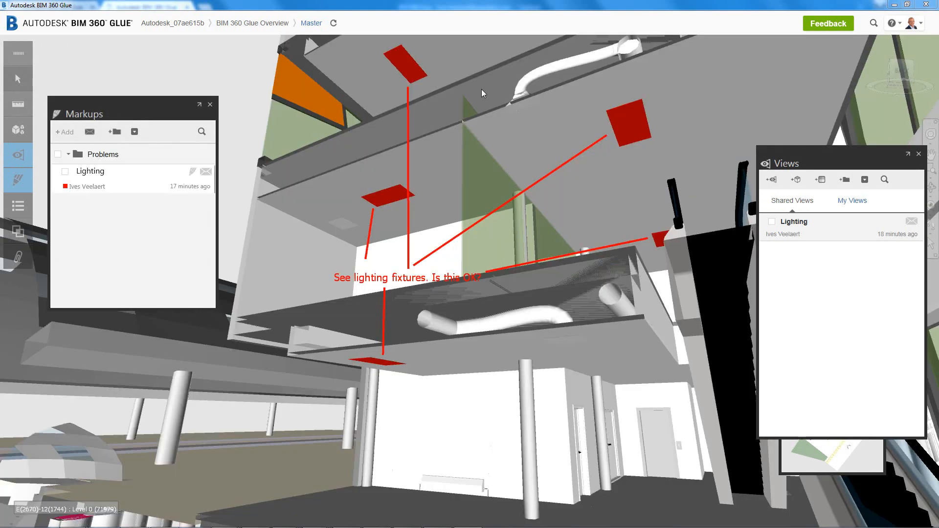
{"action": "mouse_move", "coordinate": [420, 294]}
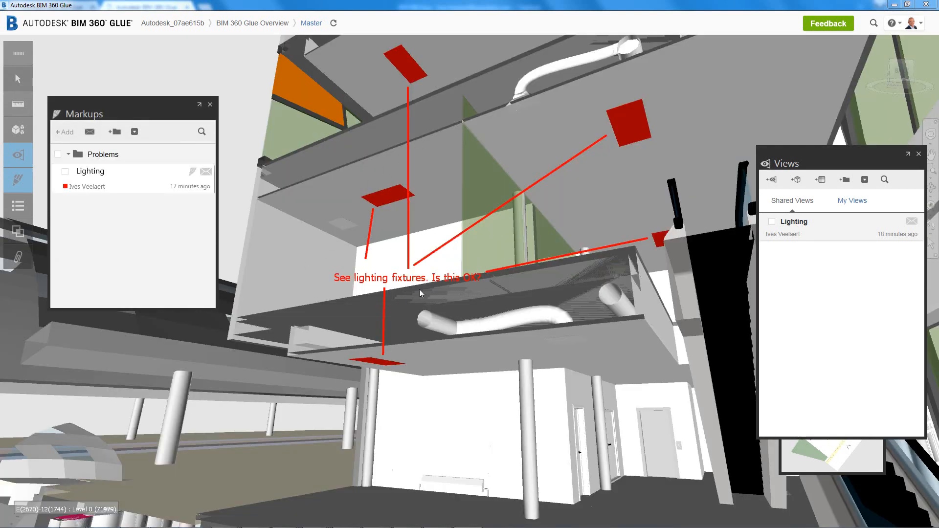
{"action": "mouse_move", "coordinate": [110, 215]}
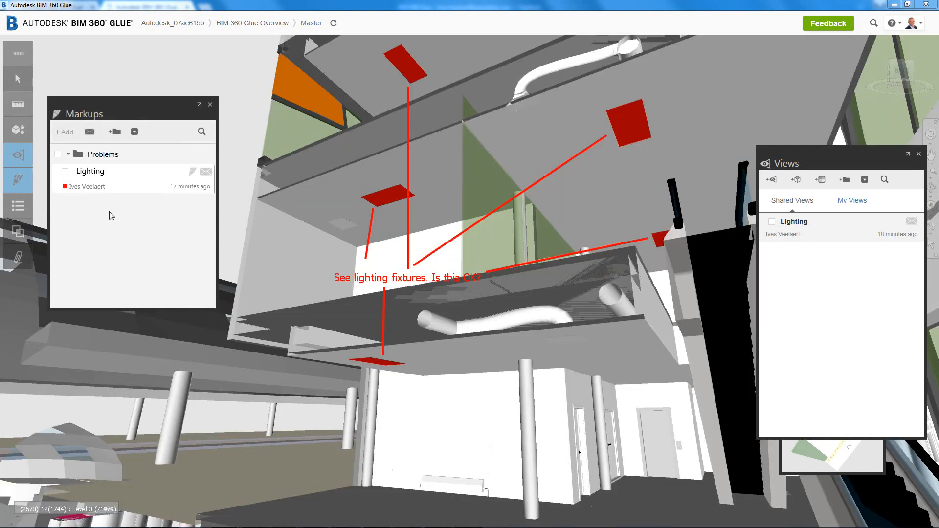
{"action": "left_click", "coordinate": [18, 206]}
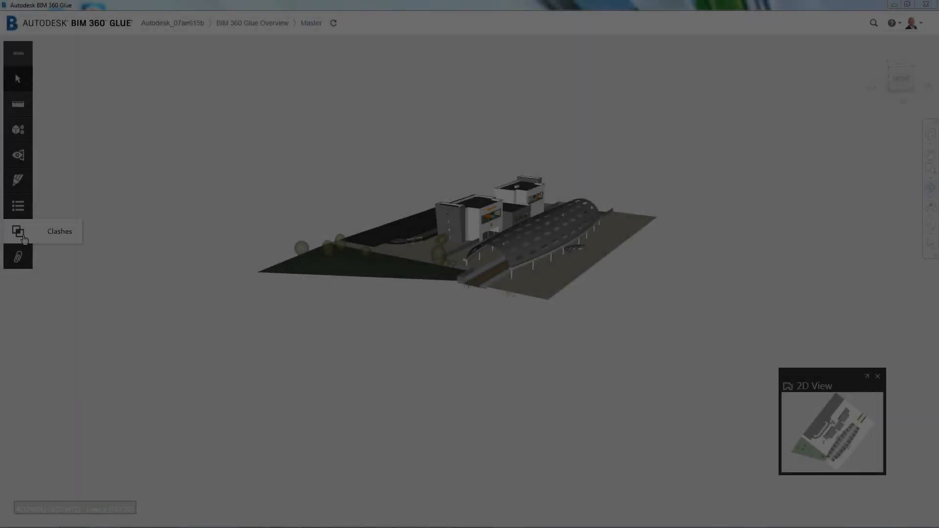
Step: Run a new clash test Struct-MEP comparing Struct-Main.nwc to MEP-Main.nwc, giving 207 clashes
{"action": "left_click", "coordinate": [17, 231]}
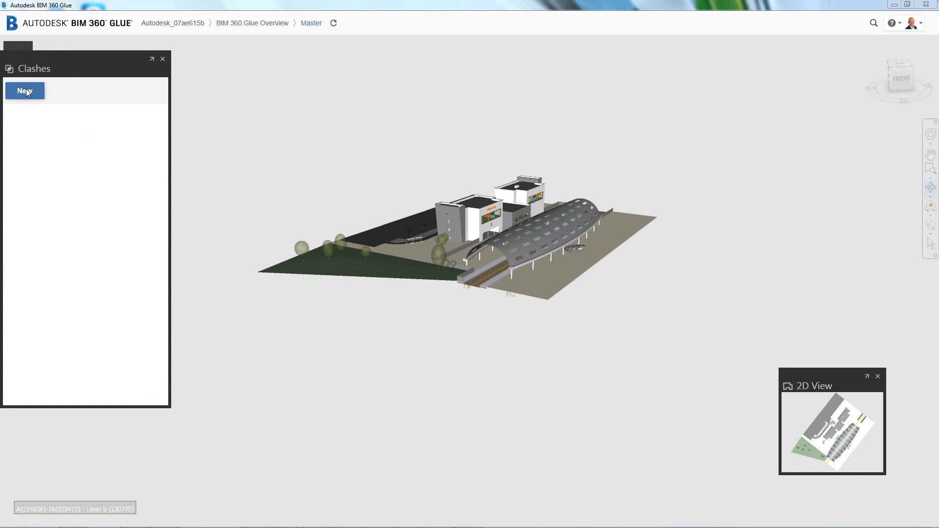
{"action": "left_click", "coordinate": [25, 91]}
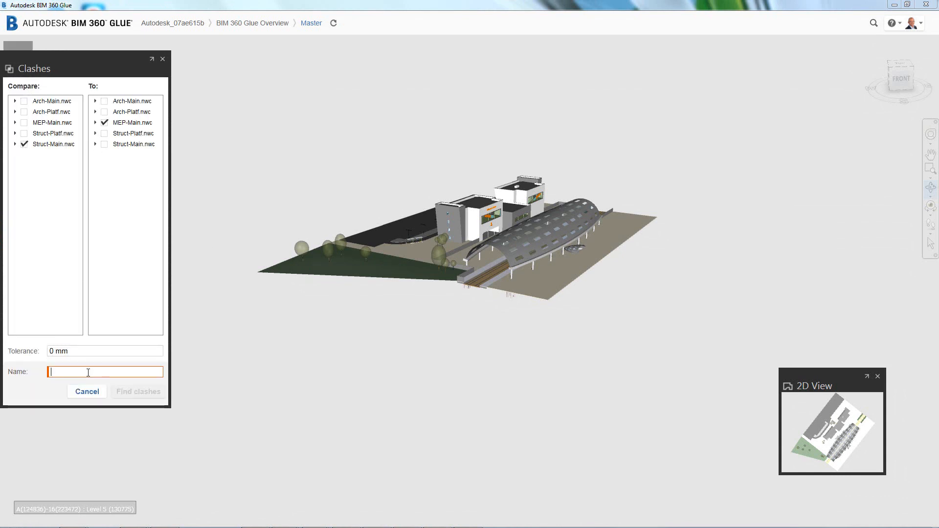
{"action": "type", "text": "Struct-ME"}
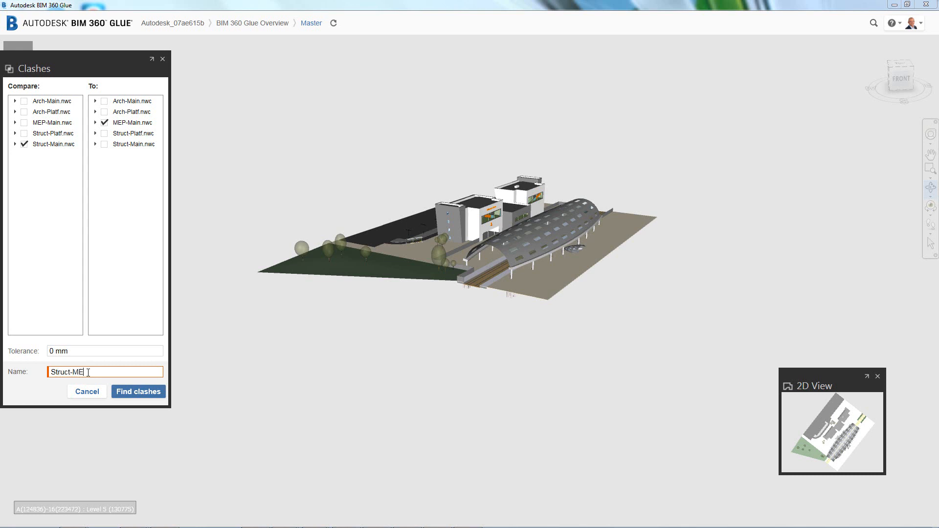
{"action": "left_click", "coordinate": [139, 391]}
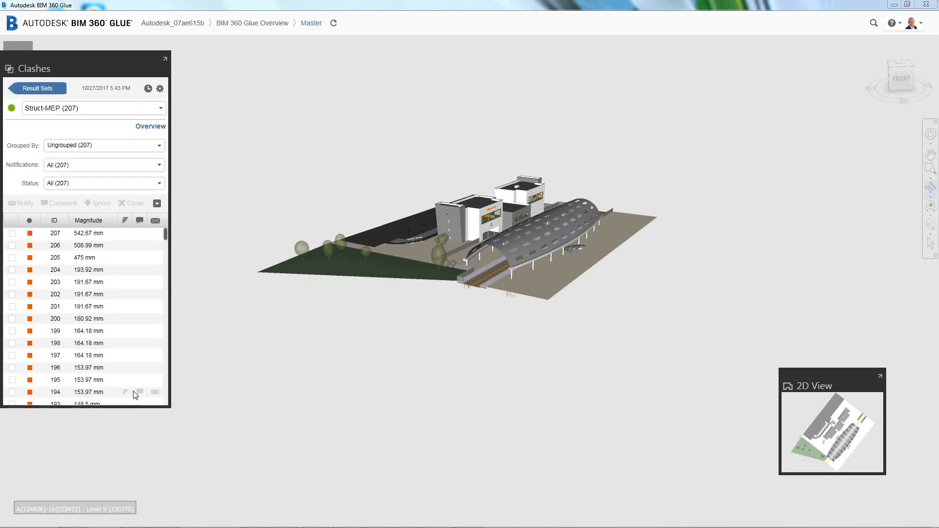
Step: Inspect floor-versus-duct clashes 207, 206 and 205 and tick all three
{"action": "left_click", "coordinate": [55, 233]}
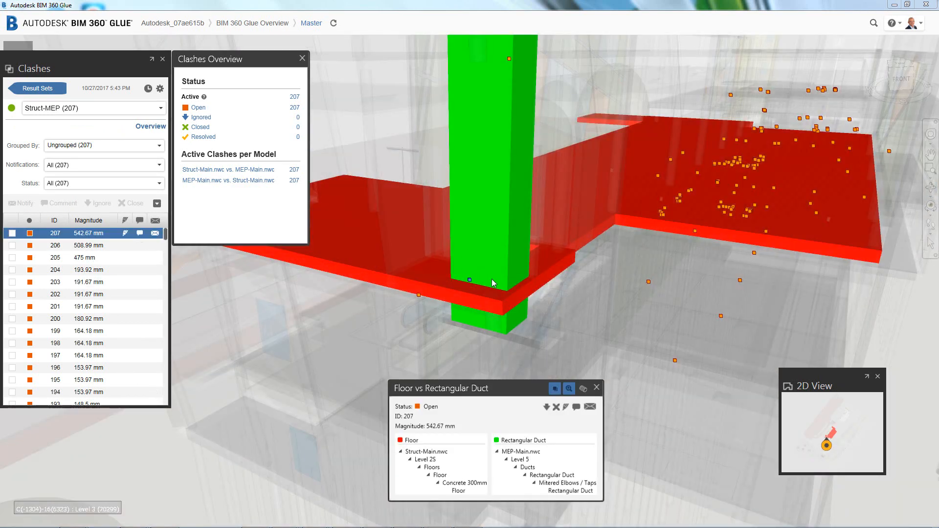
{"action": "mouse_move", "coordinate": [557, 407]}
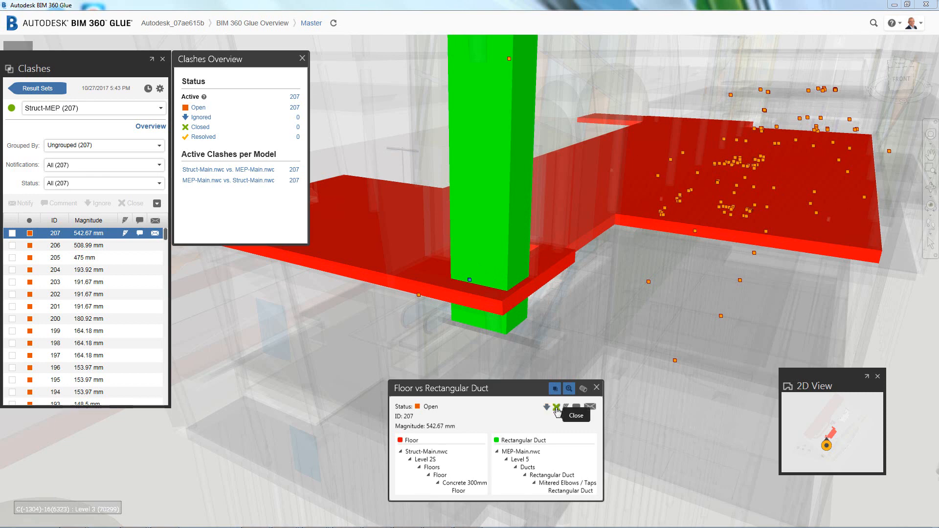
{"action": "mouse_move", "coordinate": [577, 409]}
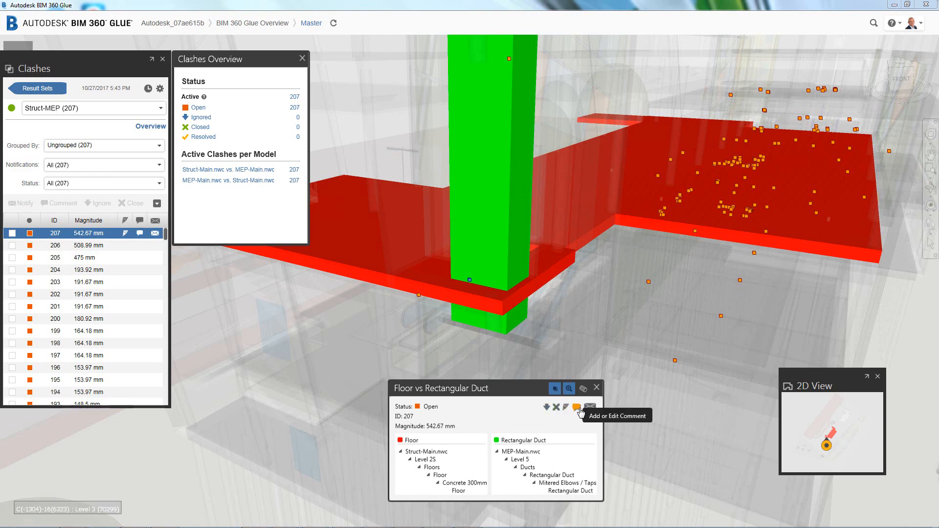
{"action": "mouse_move", "coordinate": [47, 247]}
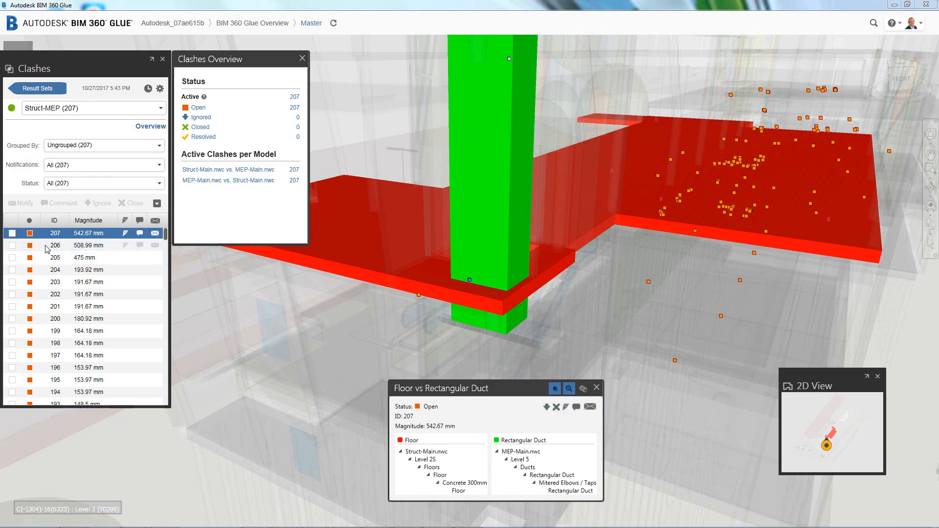
{"action": "left_click", "coordinate": [55, 245]}
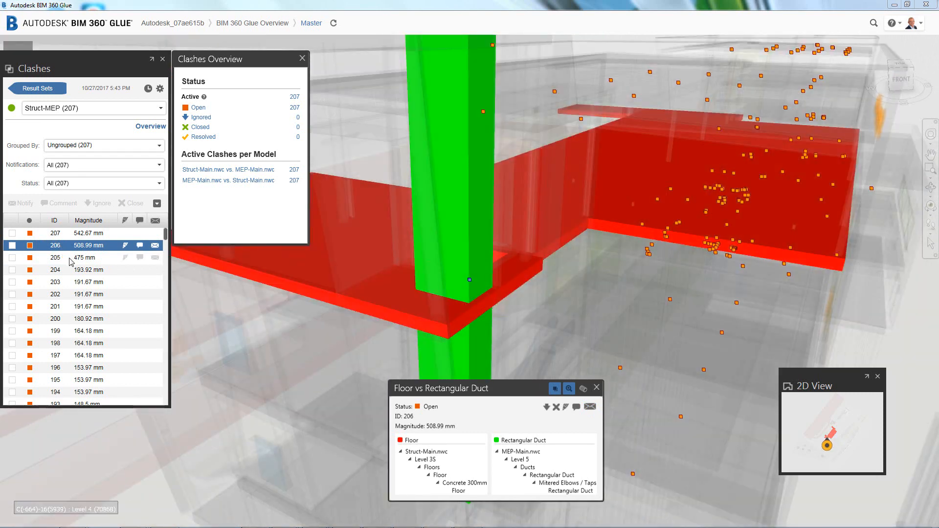
{"action": "left_click", "coordinate": [55, 257]}
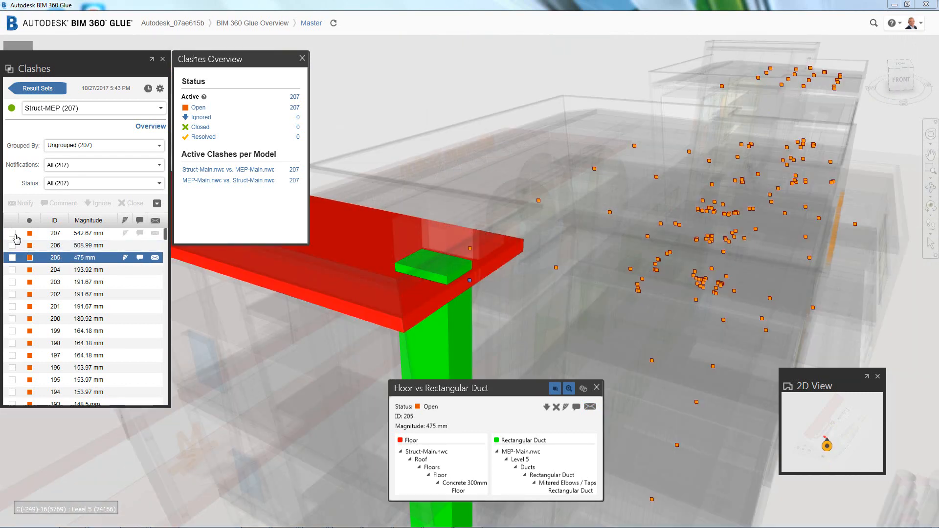
{"action": "left_click", "coordinate": [12, 258]}
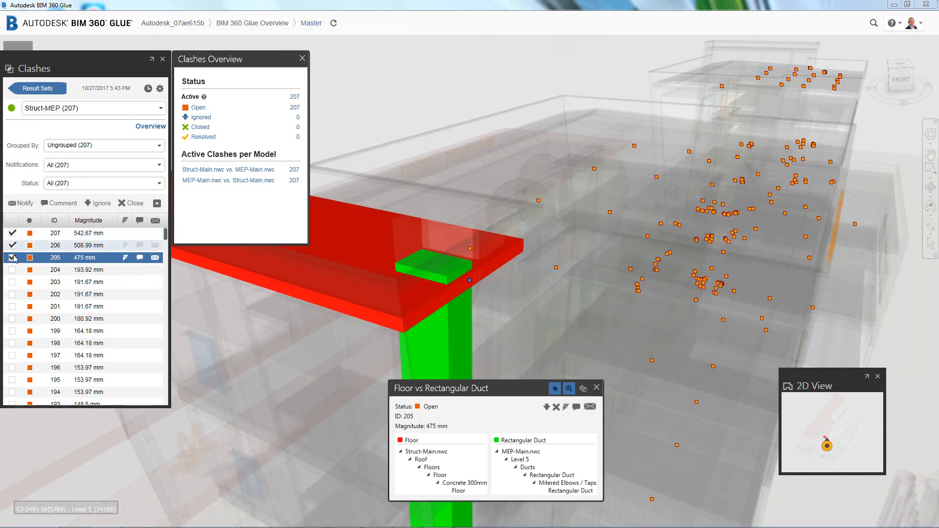
Step: Notify the project member about clashes 207, 206 and 205 with the message 'Please Review'
{"action": "left_click", "coordinate": [20, 203]}
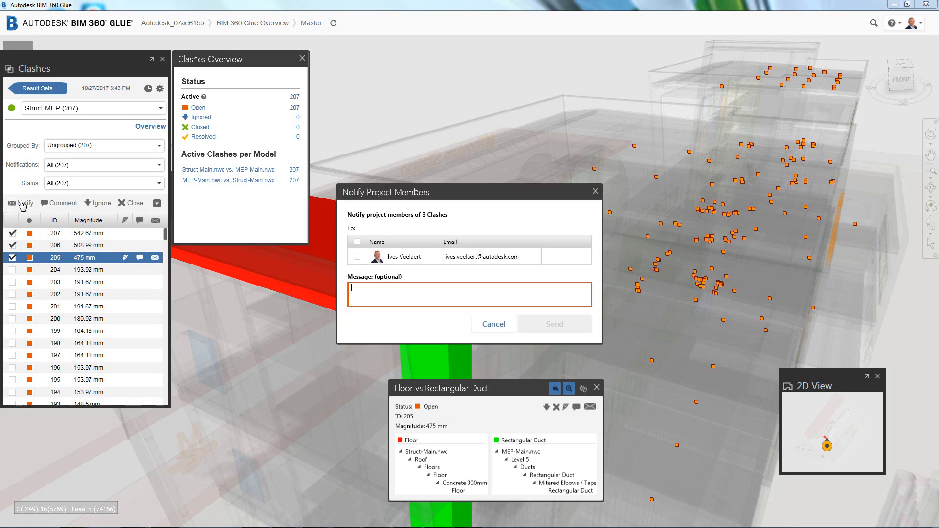
{"action": "left_click", "coordinate": [358, 256]}
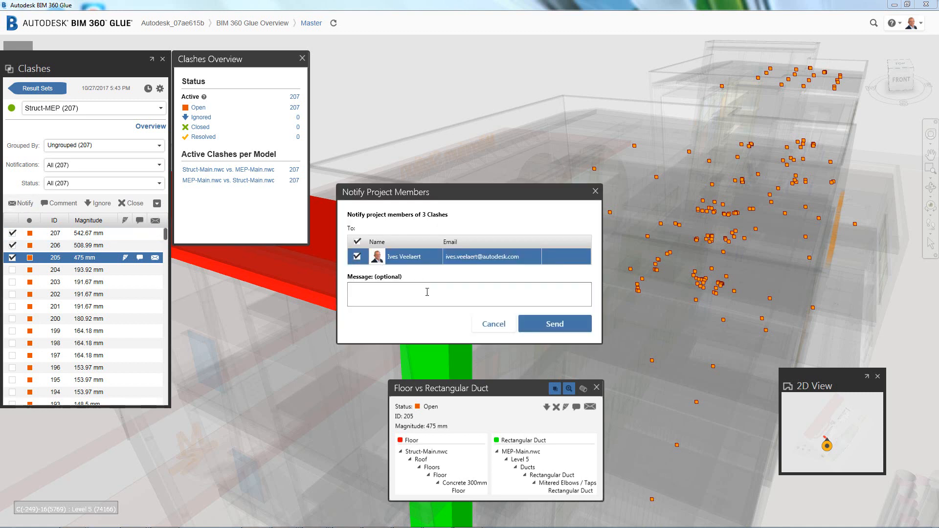
{"action": "type", "text": "Please Review"}
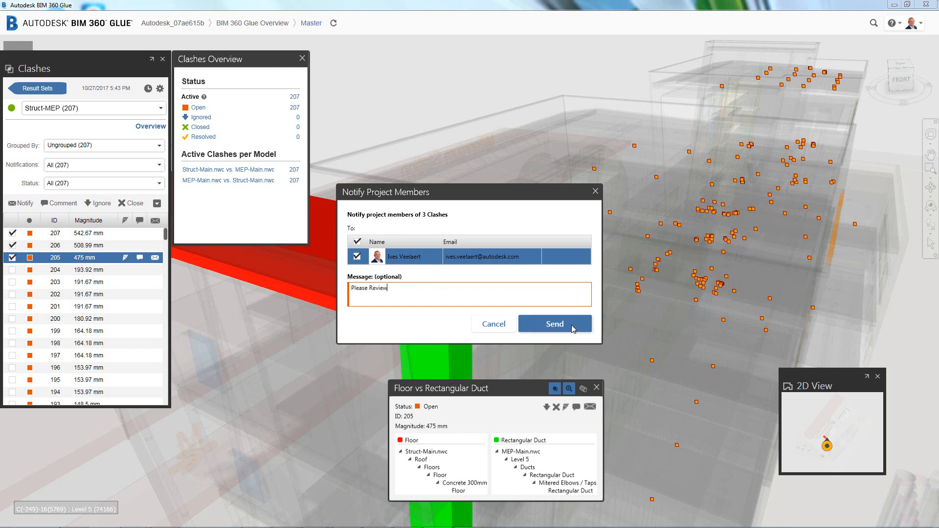
{"action": "left_click", "coordinate": [555, 323]}
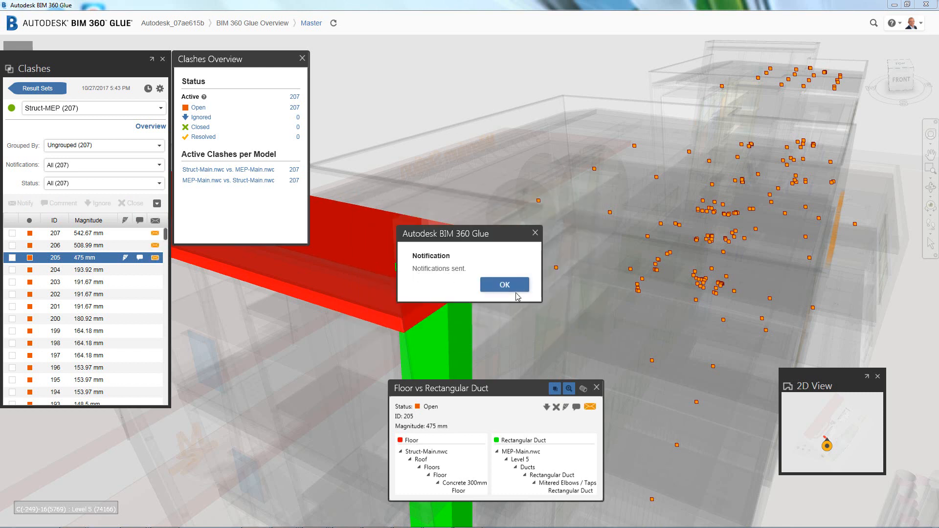
{"action": "left_click", "coordinate": [504, 283]}
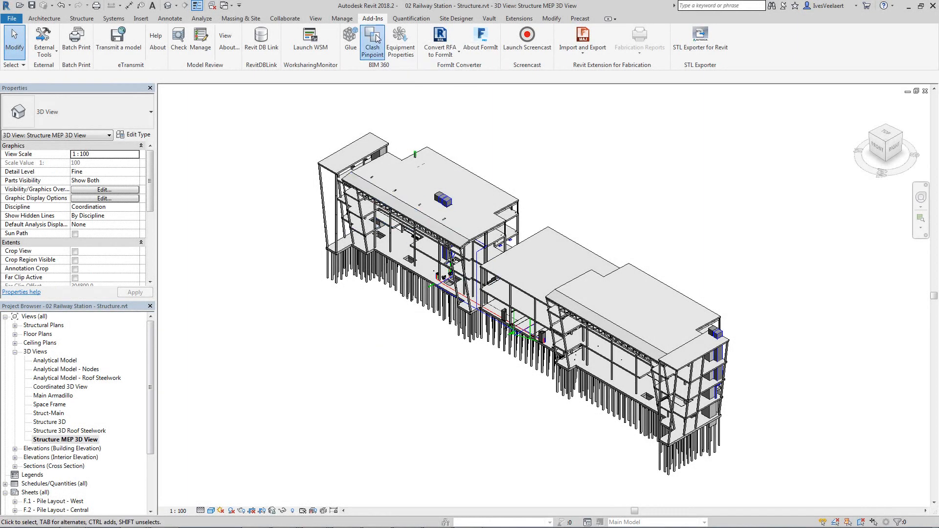
Step: Load the Struct-MEP result set via Clash Pinpoint and show clashes 207, 205 and 206 in the model
{"action": "left_click", "coordinate": [372, 39]}
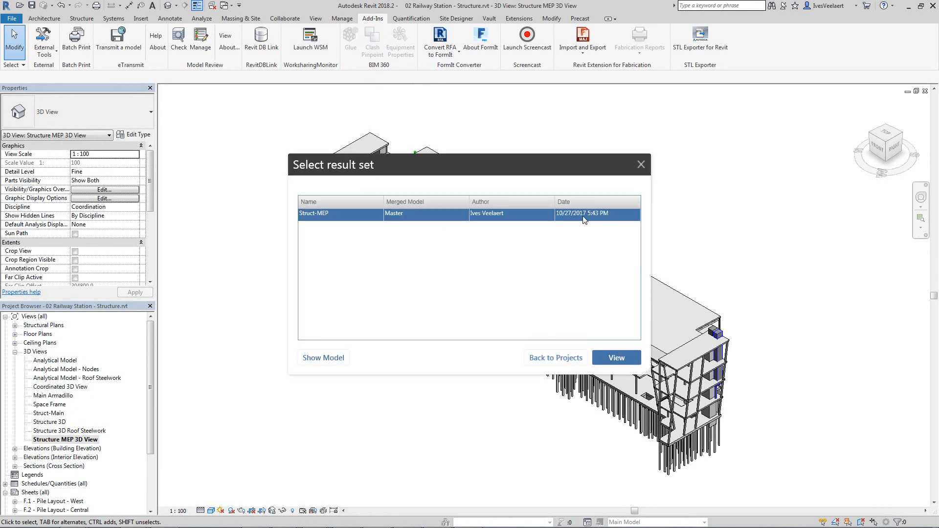
{"action": "left_click", "coordinate": [616, 358]}
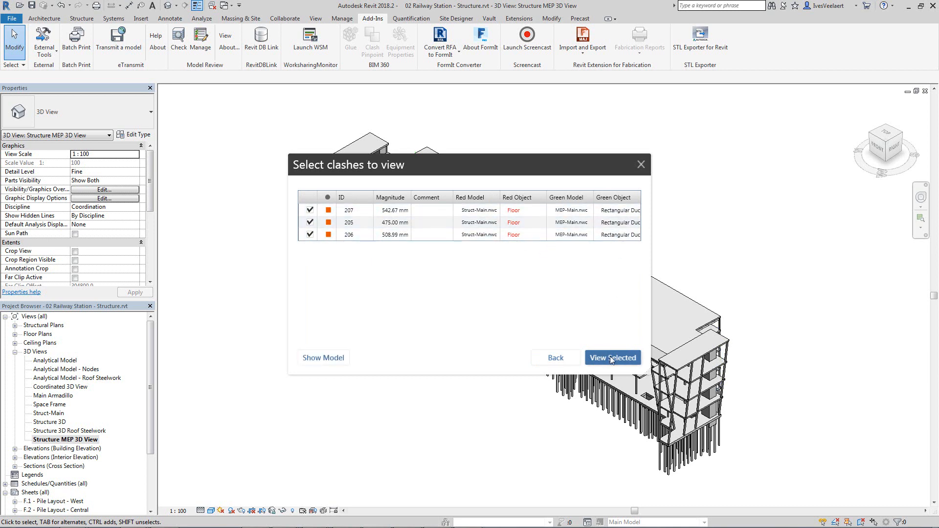
{"action": "left_click", "coordinate": [613, 358]}
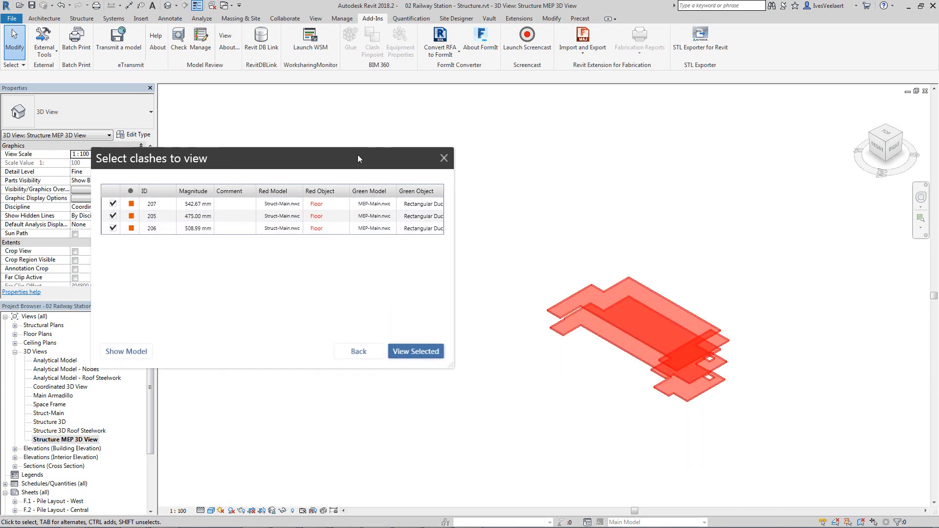
{"action": "mouse_move", "coordinate": [721, 272]}
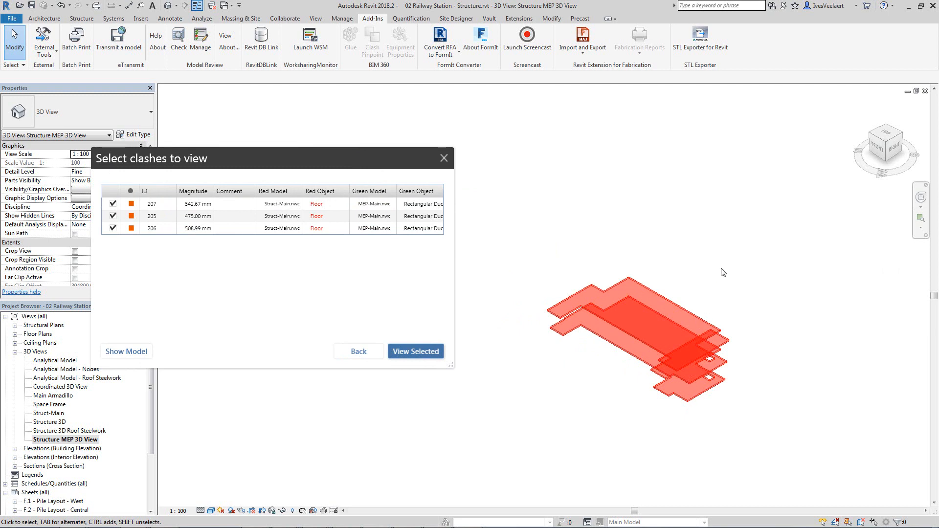
{"action": "left_click", "coordinate": [416, 351]}
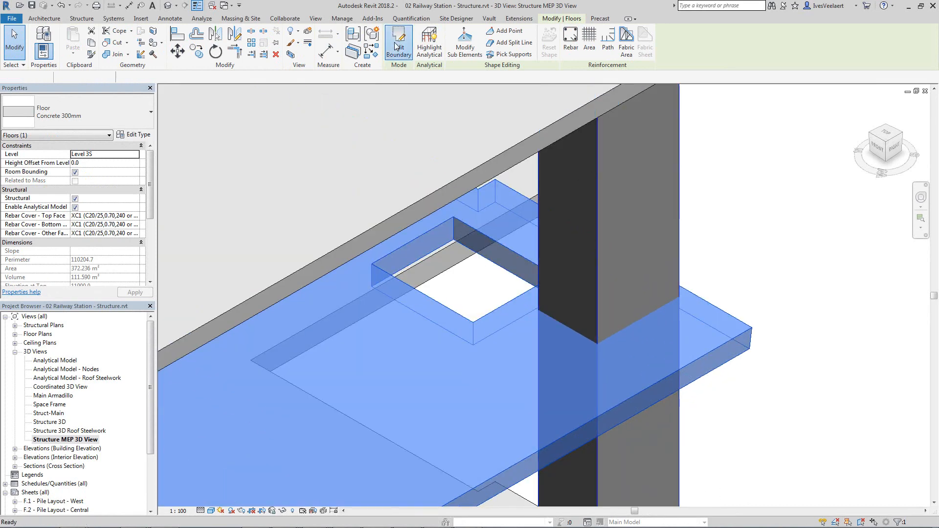
Step: Edit the Level 35 floor boundary so it clears the rectangular duct
{"action": "left_click", "coordinate": [398, 41]}
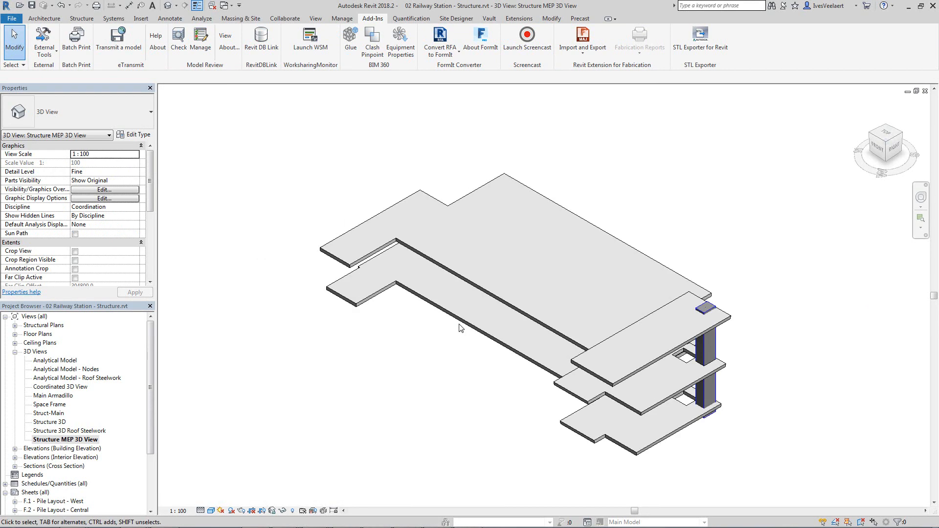
{"action": "mouse_move", "coordinate": [351, 37]}
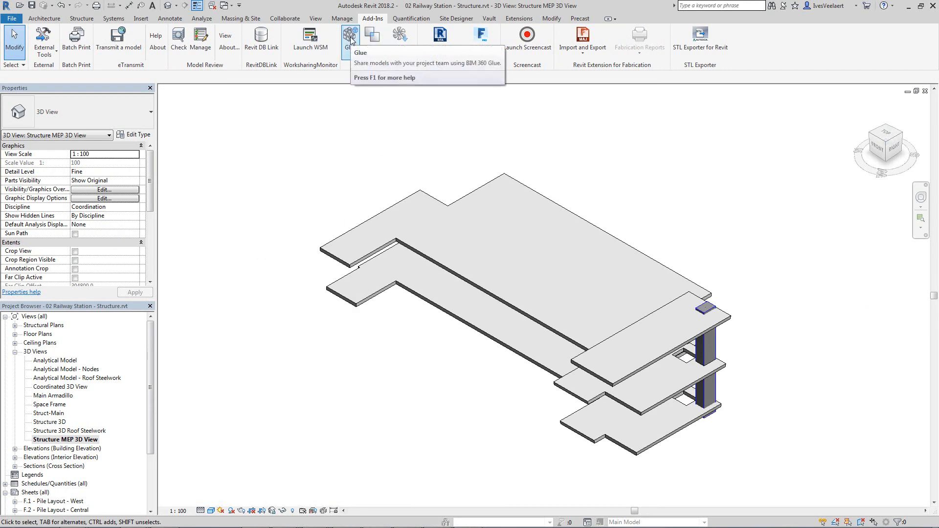
Step: Glue the revised structure model and rerun Struct-MEP, giving 206 active clashes and 1 resolved
{"action": "left_click", "coordinate": [348, 35]}
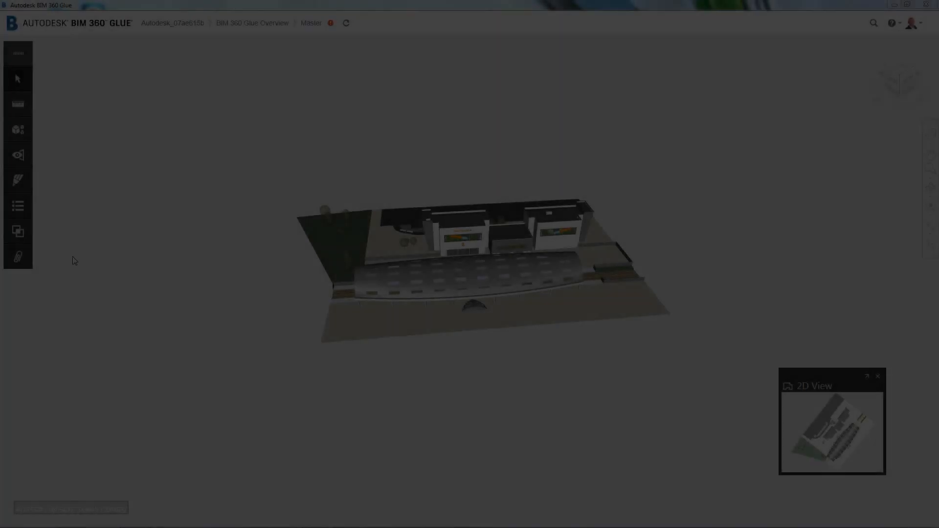
{"action": "left_click", "coordinate": [17, 231]}
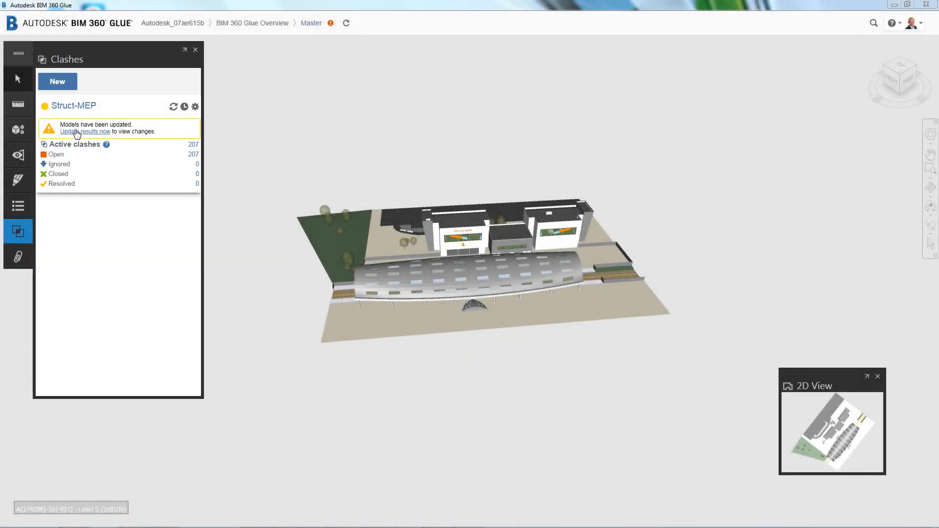
{"action": "left_click", "coordinate": [57, 81]}
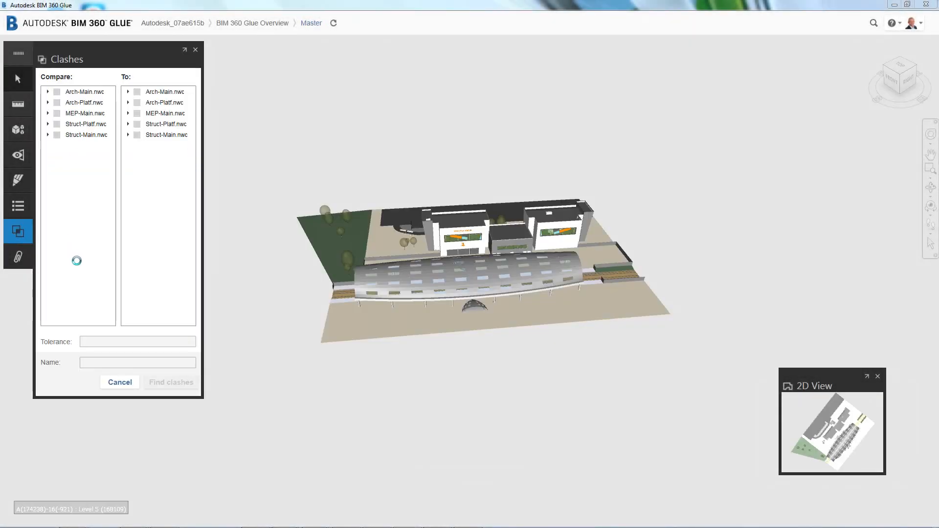
{"action": "left_click", "coordinate": [170, 382]}
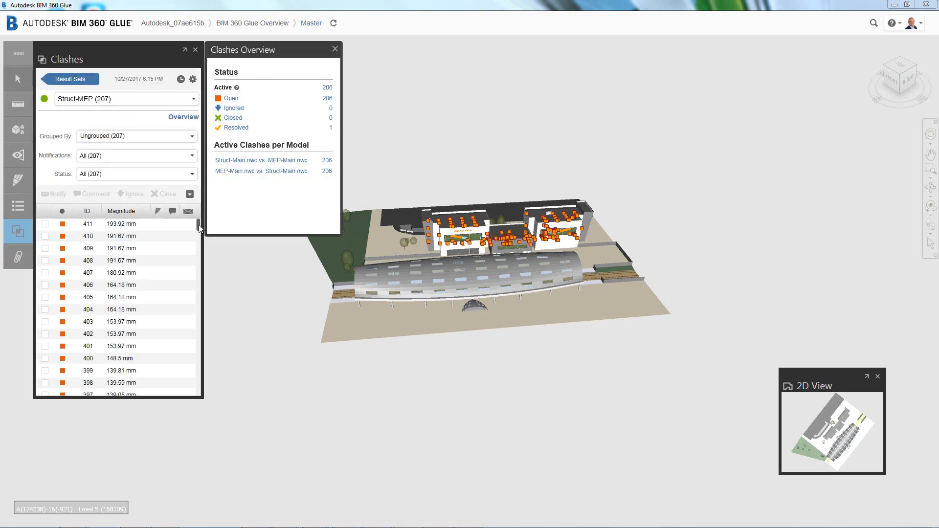
Step: Inspect resolved clash 206 (floor vs rectangular duct, 0 mm), then bring up the Master model's list
{"action": "scroll", "scroll_direction": "down", "scroll_amount": 3}
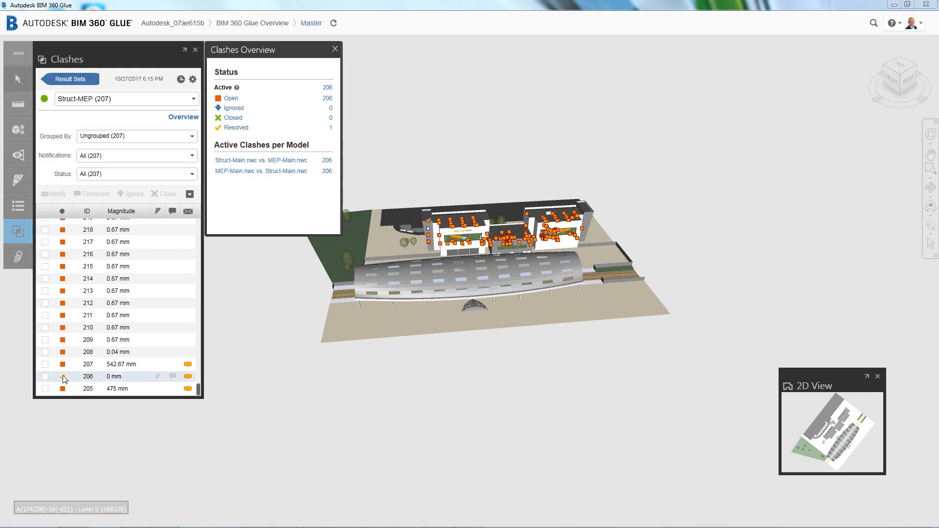
{"action": "left_click", "coordinate": [113, 376]}
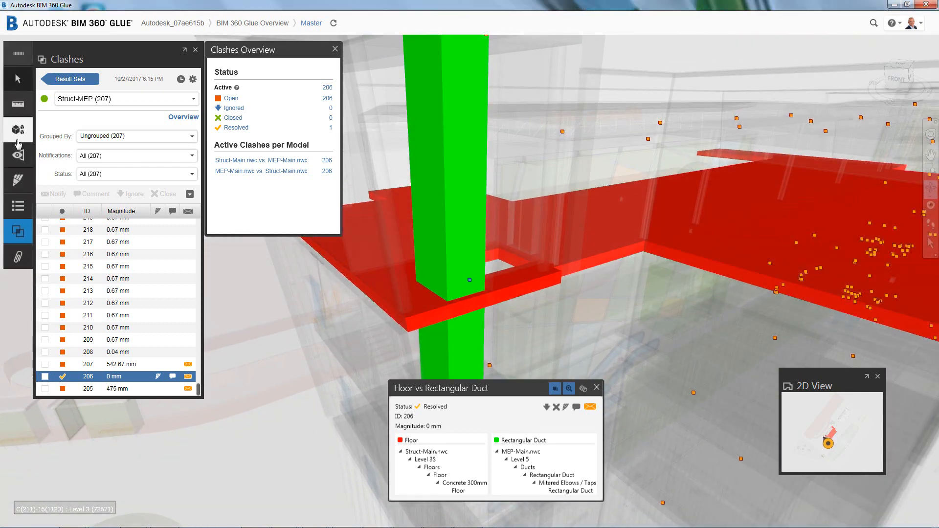
{"action": "left_click", "coordinate": [18, 130]}
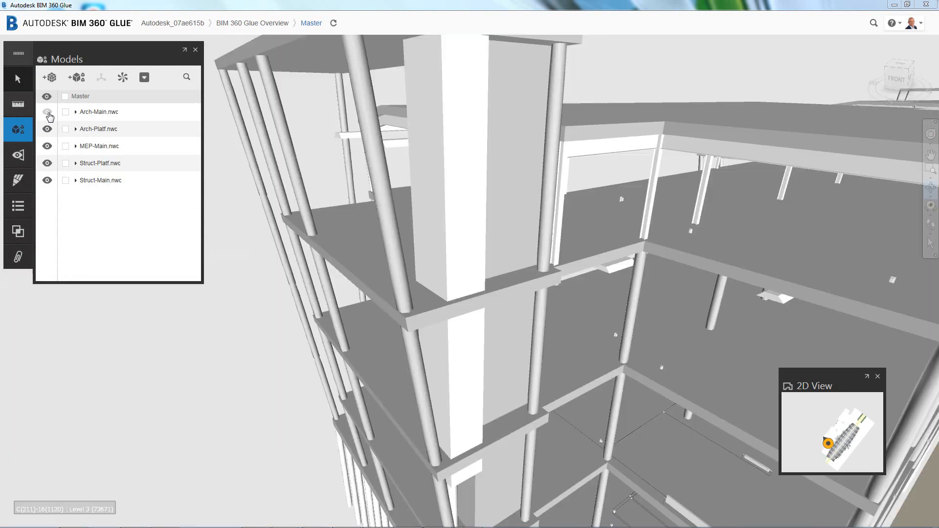